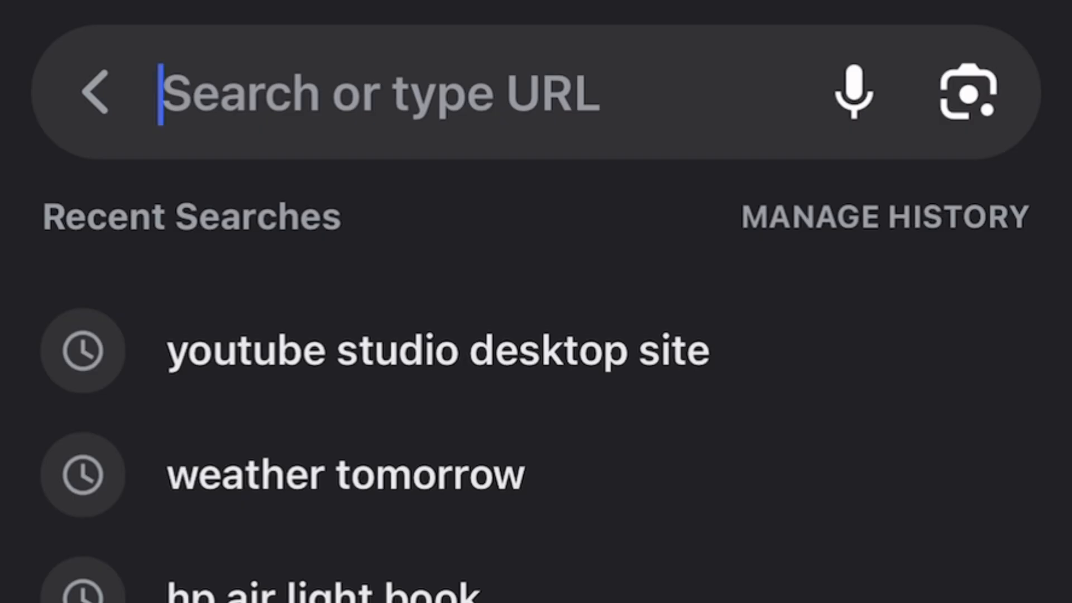
# Search Google for 'youtube art' and browse the banner image results.
pyautogui.write('youtube art')
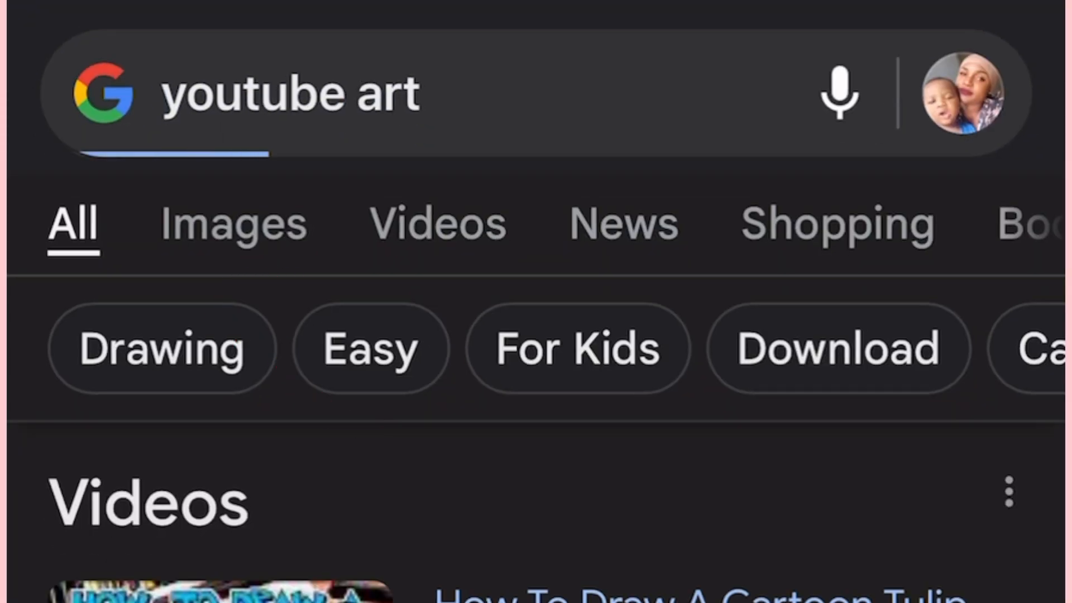
pyautogui.scroll(-3)
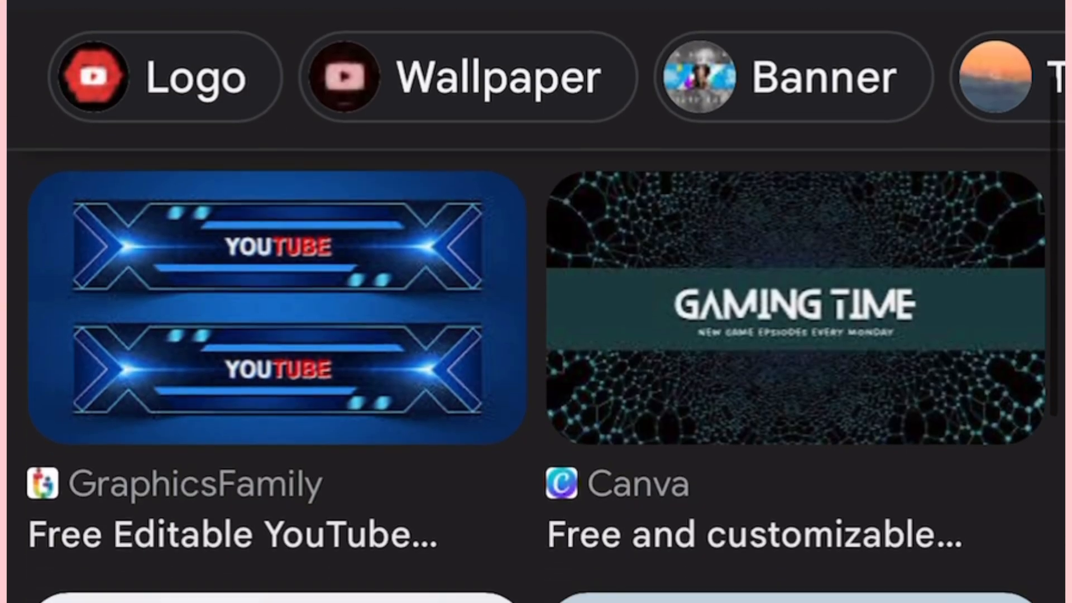
pyautogui.scroll(-3)
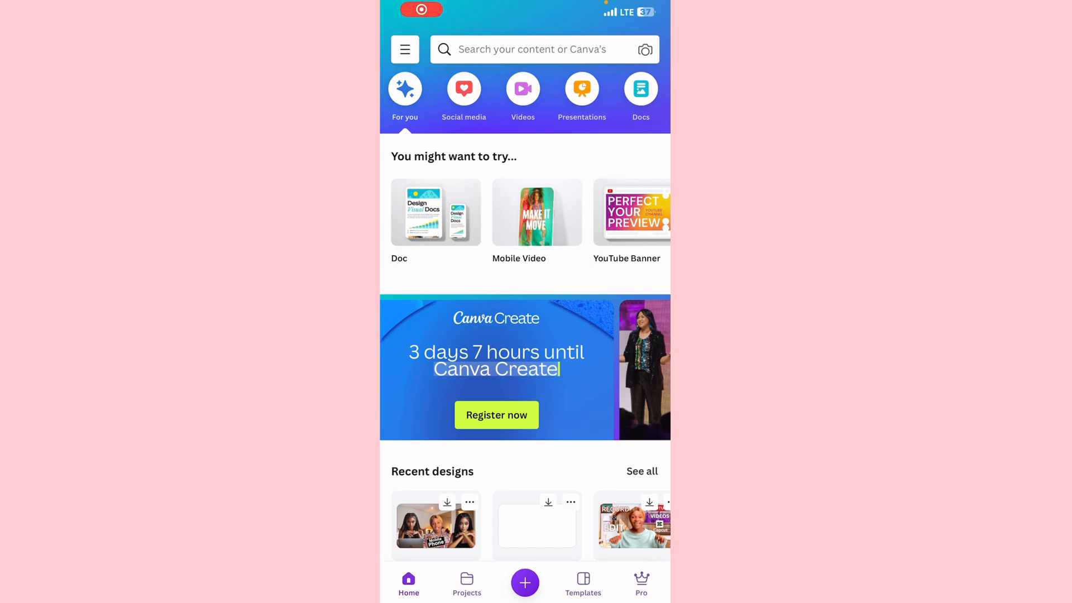
# Create a blank YouTube Banner design at 2560 × 1440 px from the size search.
pyautogui.click(525, 583)
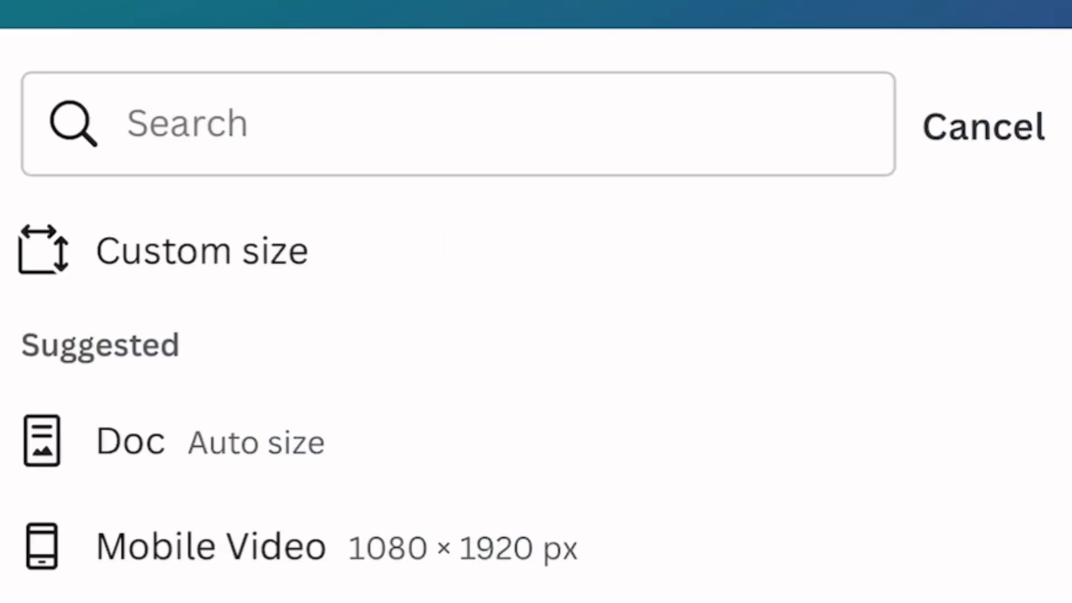
pyautogui.click(455, 124)
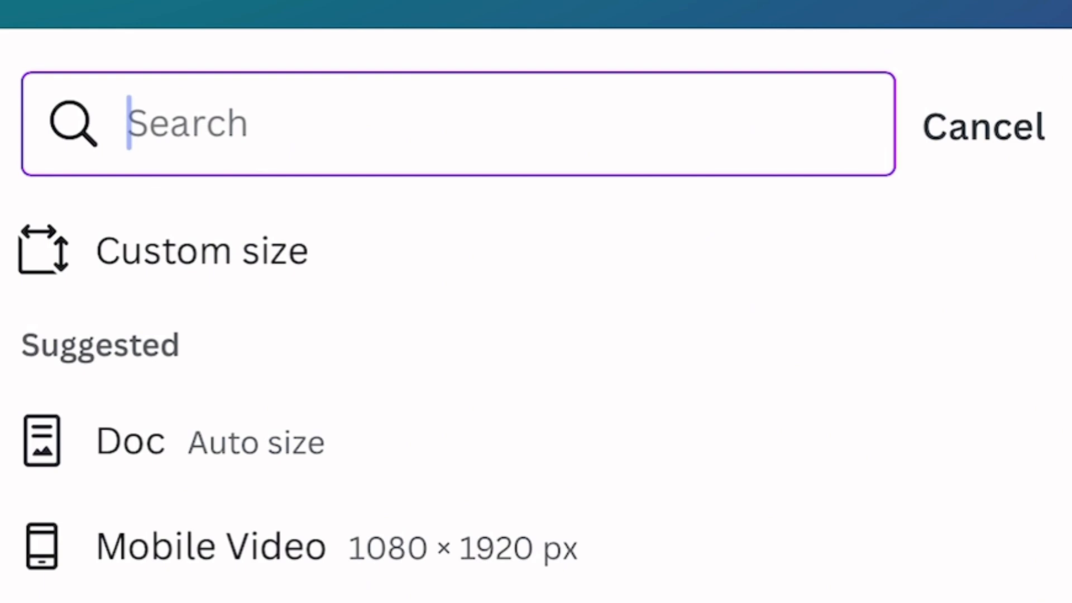
pyautogui.write('Yout')
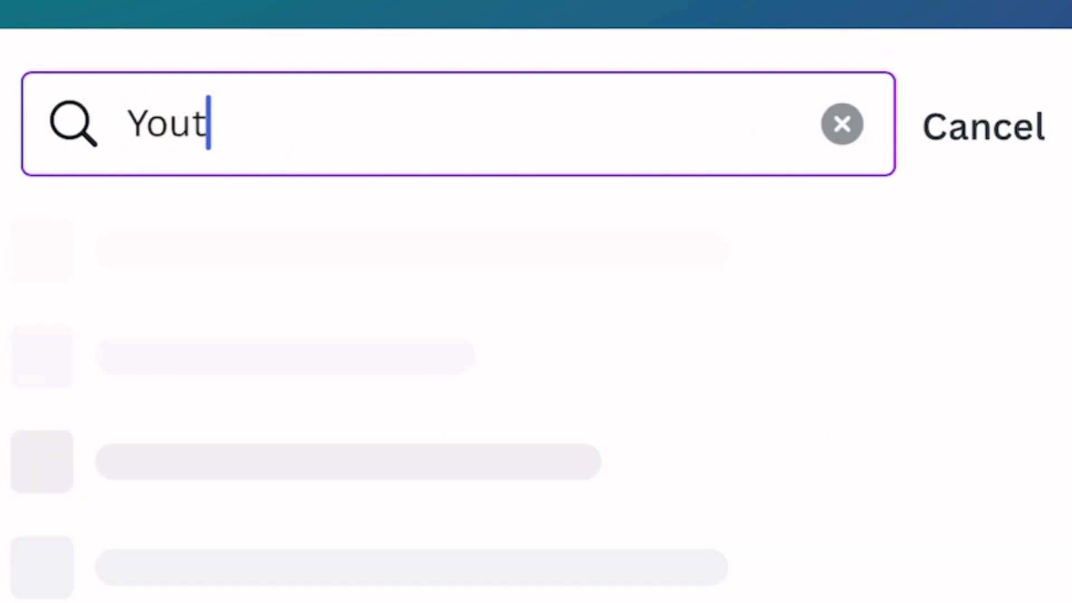
pyautogui.write('YouTube ba')
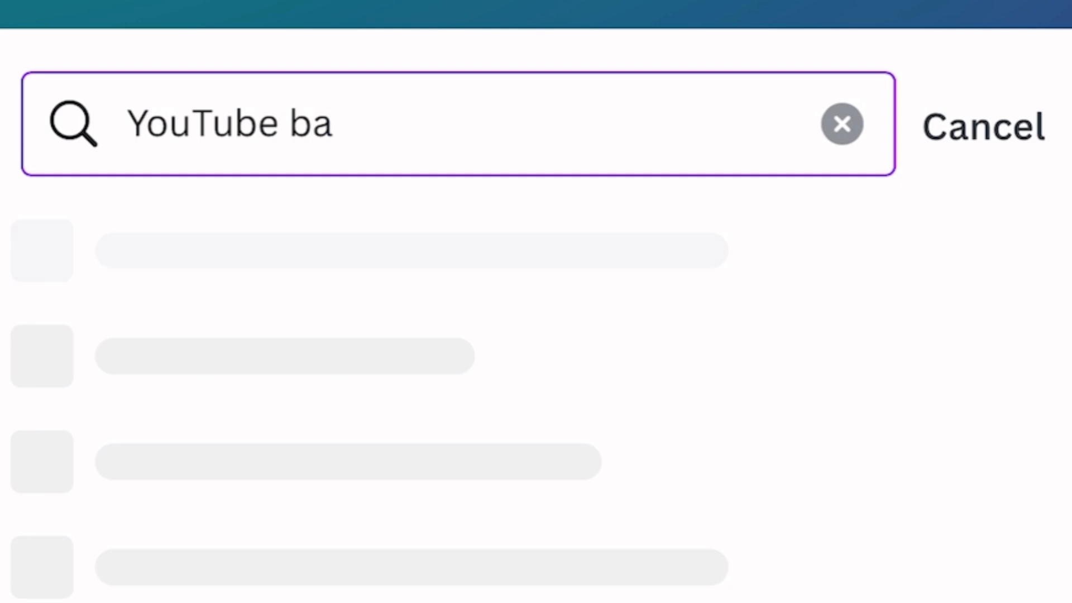
pyautogui.write('nner')
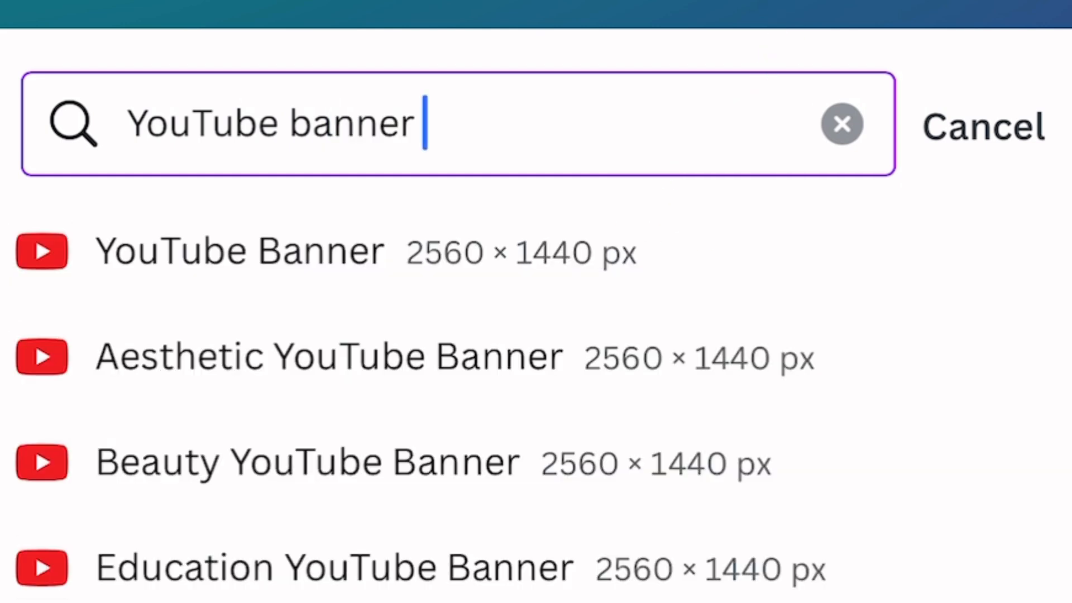
pyautogui.click(239, 251)
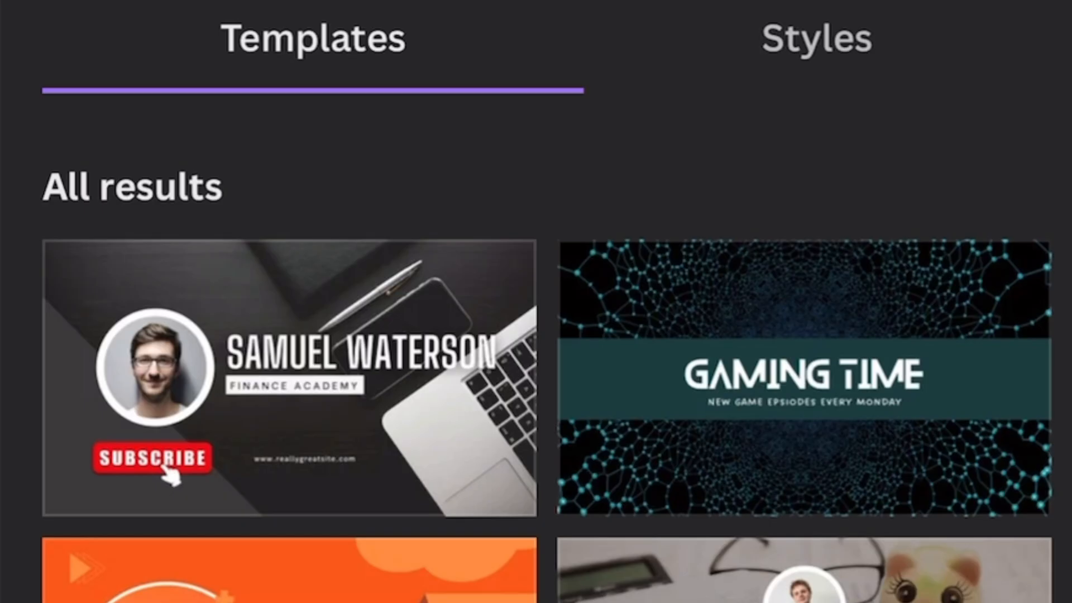
# Browse the YouTube banner templates offered in the Templates list.
pyautogui.scroll(-3)
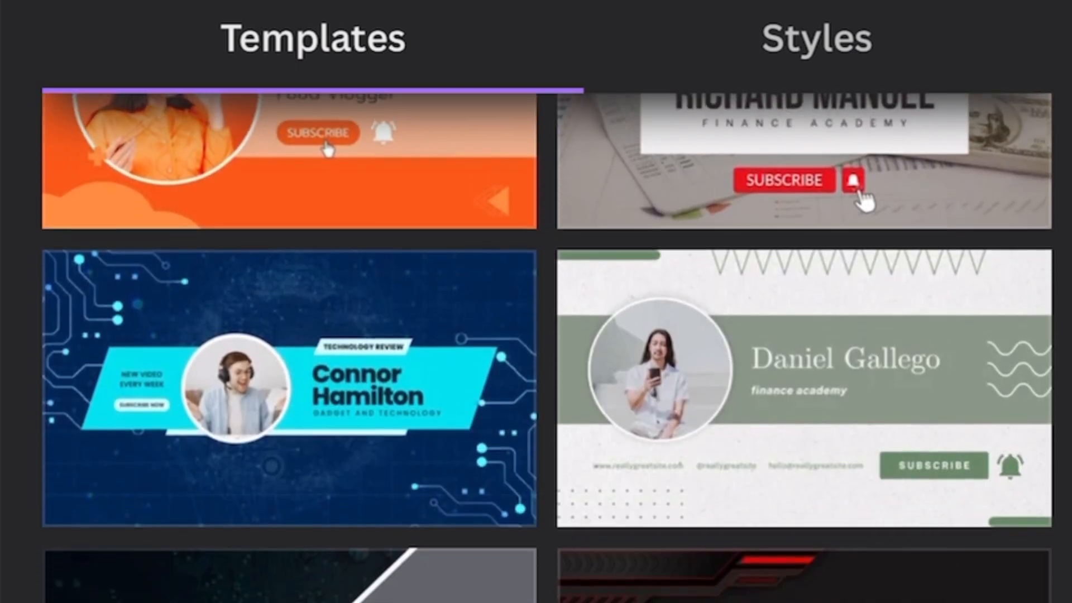
pyautogui.scroll(-3)
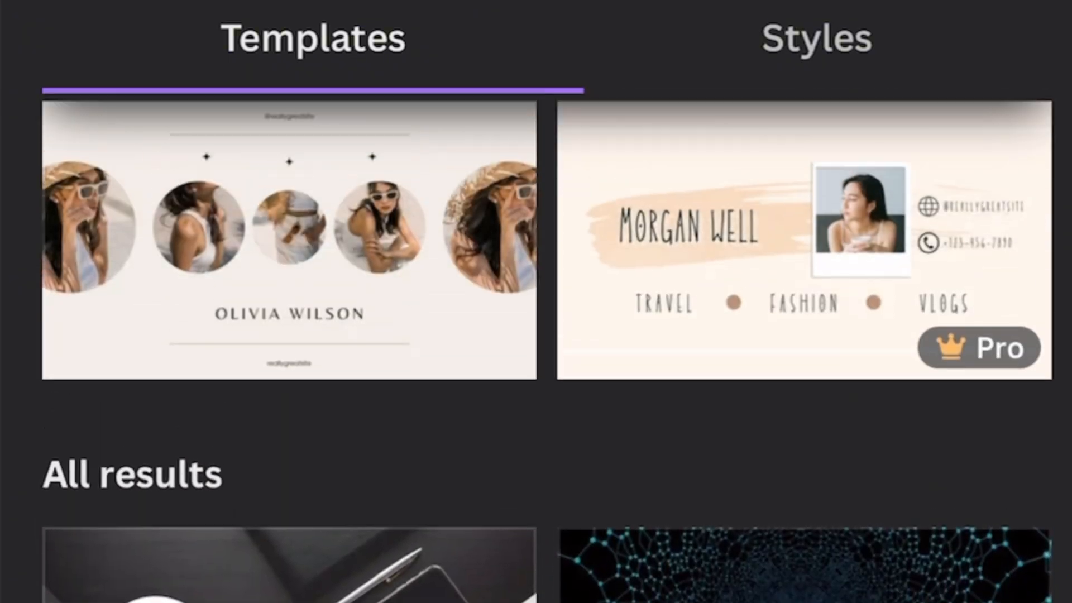
pyautogui.scroll(-3)
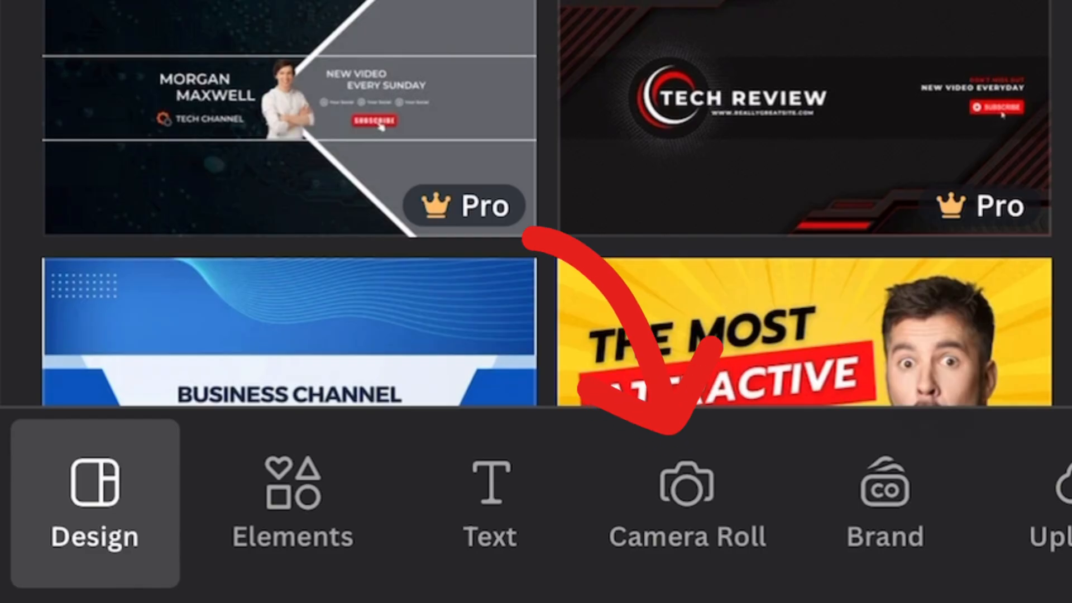
# Import the safe-area guide image from Camera Roll and set it as the banner background.
pyautogui.click(686, 502)
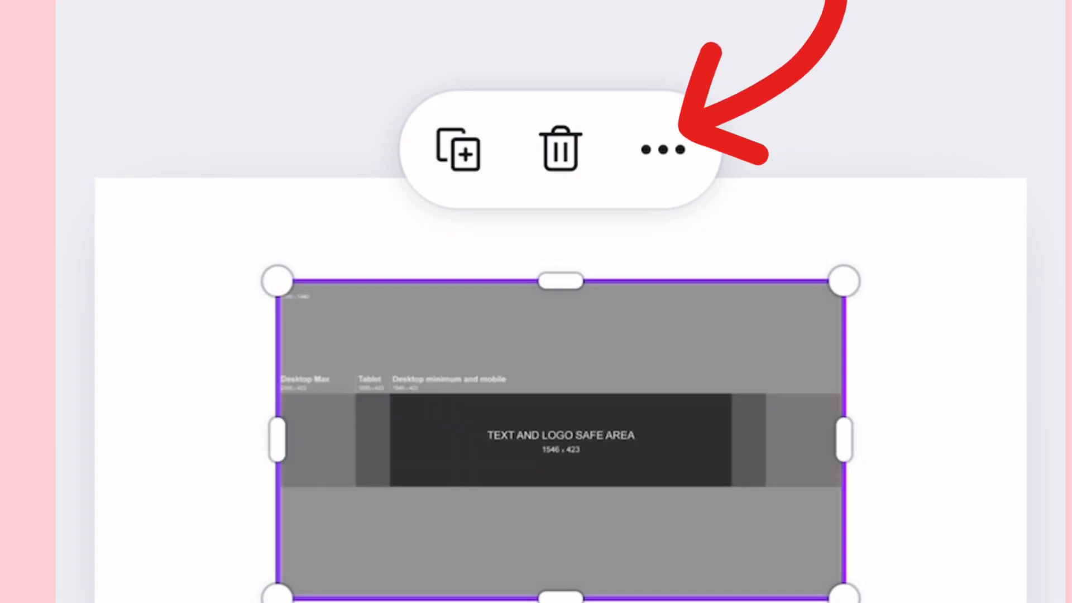
pyautogui.click(662, 149)
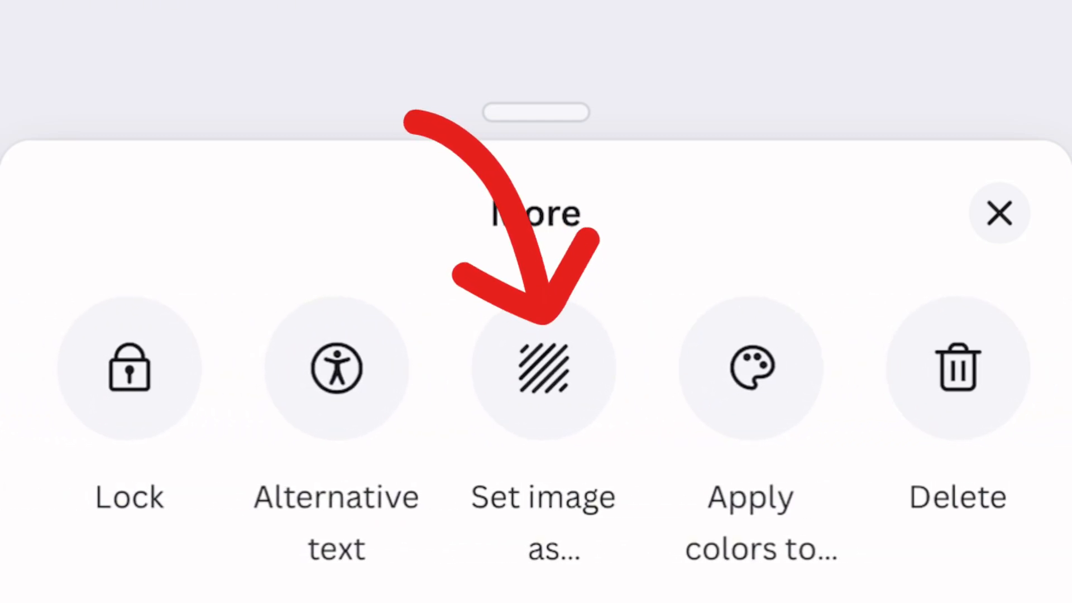
pyautogui.click(542, 370)
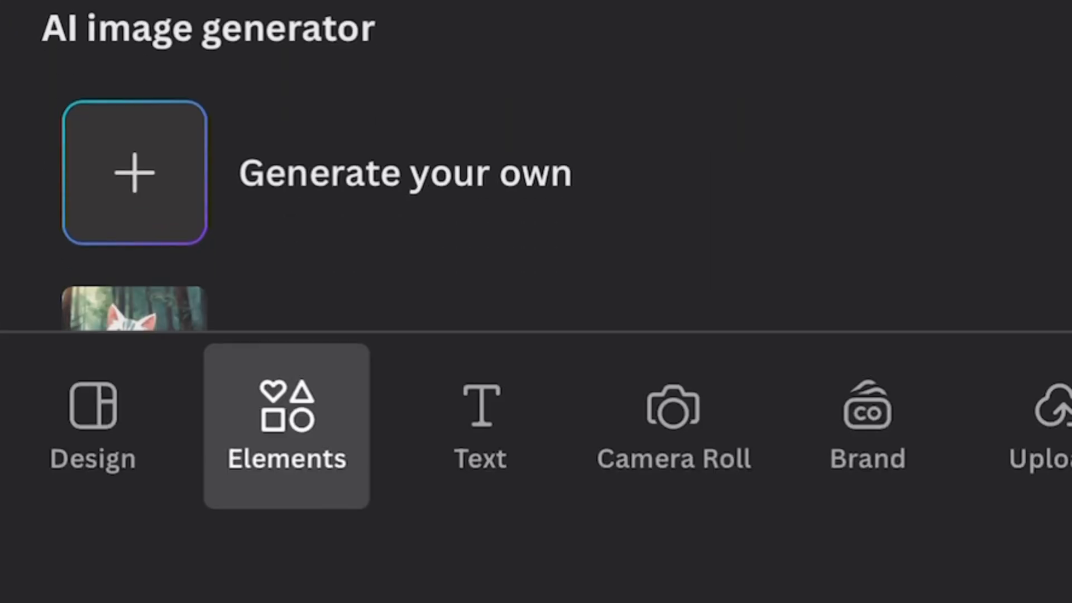
# Place a white rectangle over the lower banner area with its transparency setting at 0.
pyautogui.click(287, 425)
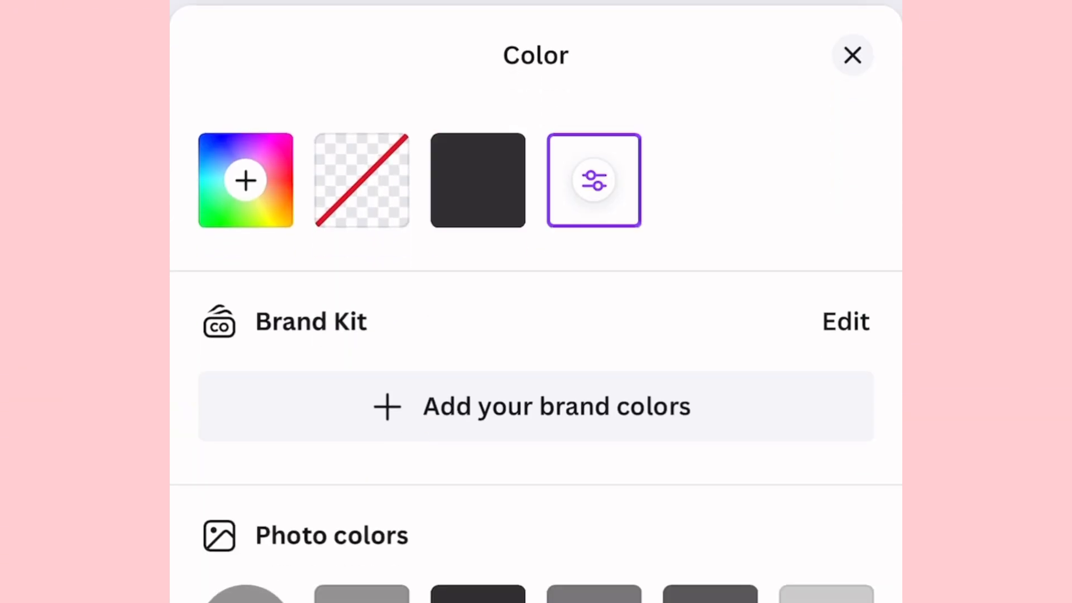
pyautogui.click(852, 55)
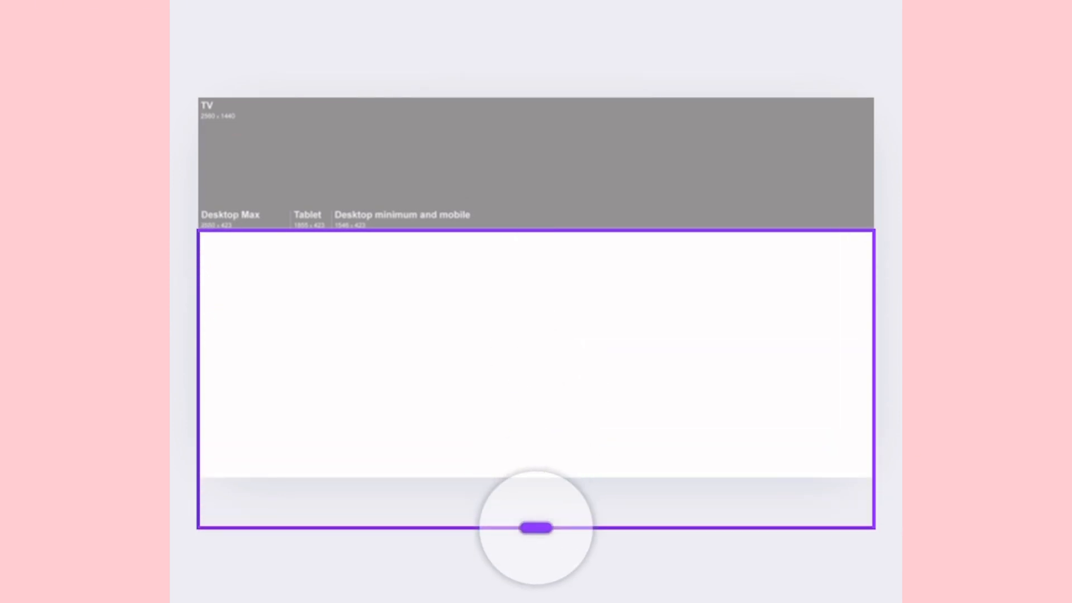
pyautogui.click(537, 527)
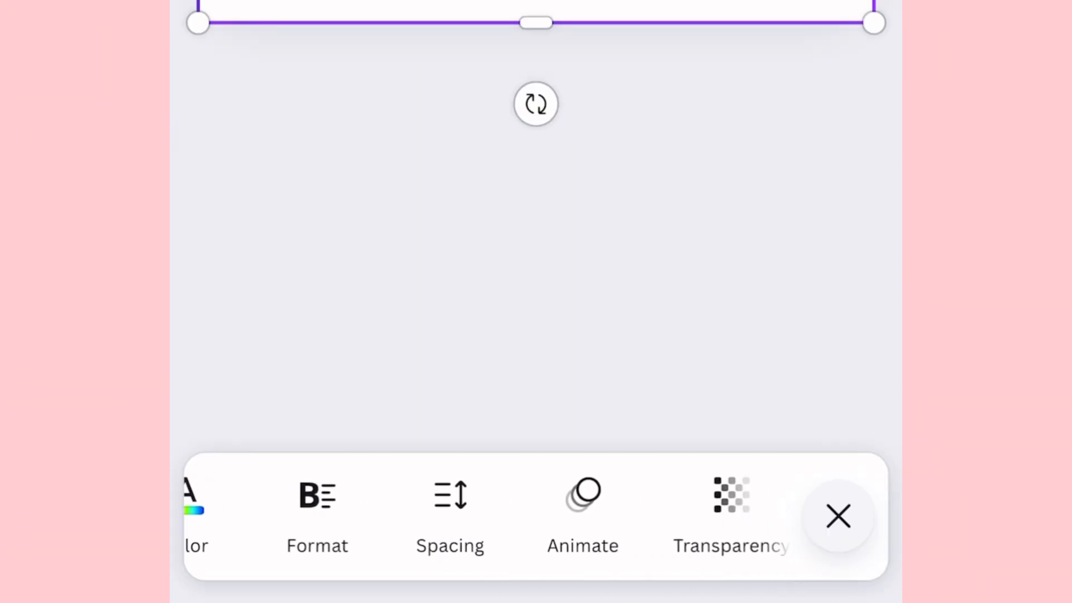
pyautogui.click(730, 513)
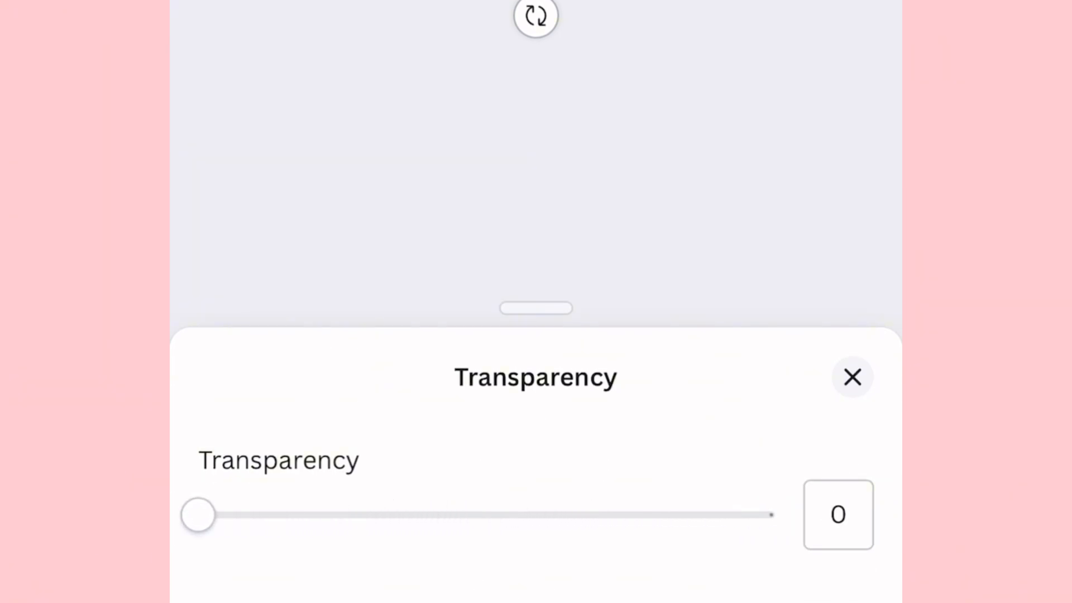
# Add a rounded rectangle with an orange gradient at the left of the safe area.
pyautogui.click(852, 376)
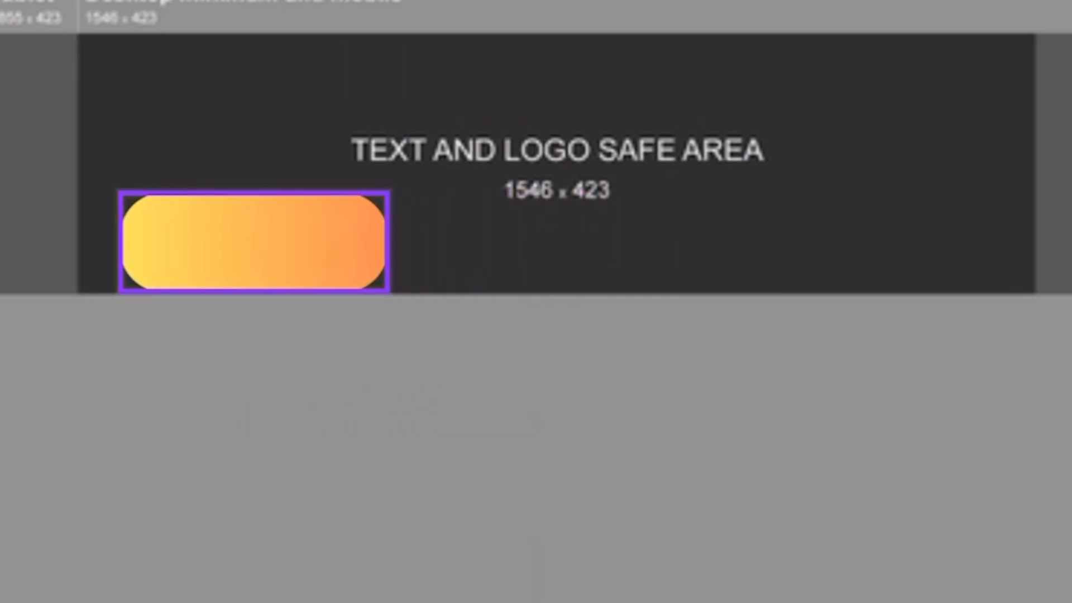
pyautogui.click(254, 242)
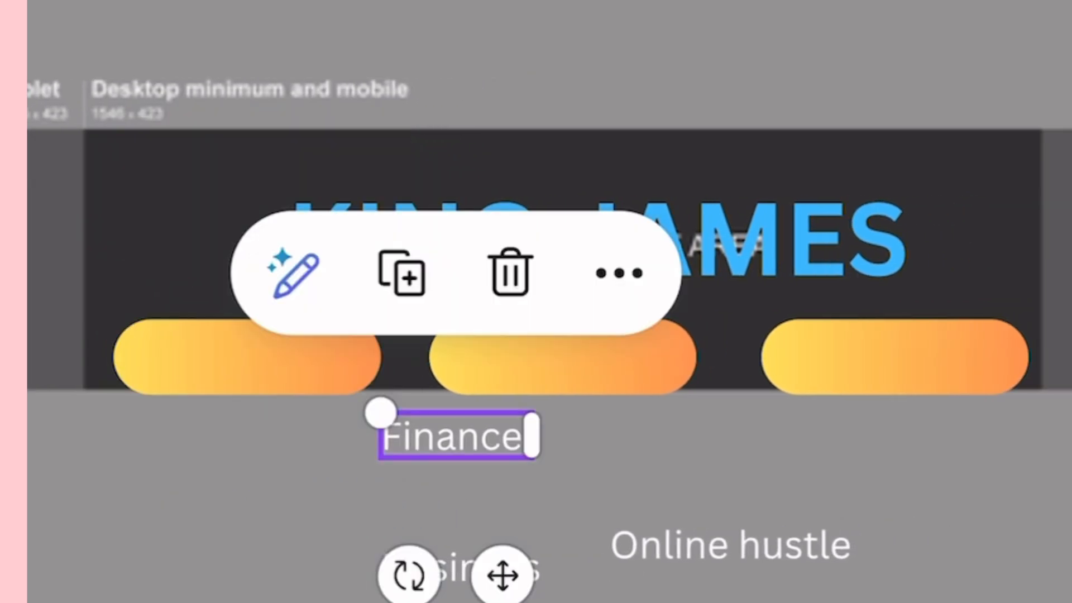
# Set the Finance and Business labels to about font size 60 to fit the pills.
pyautogui.click(290, 274)
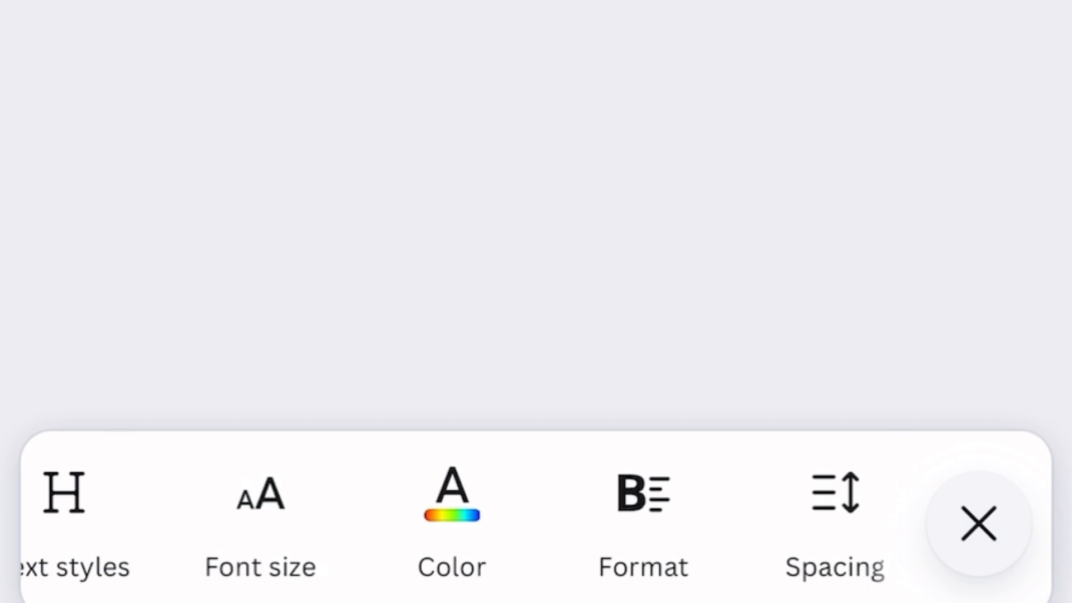
pyautogui.click(297, 493)
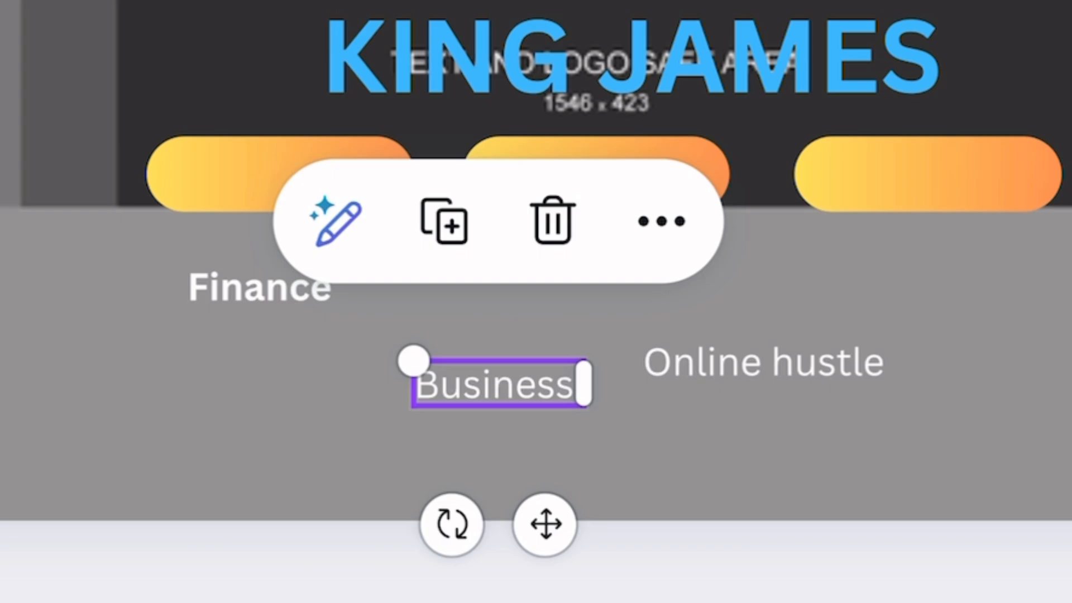
pyautogui.click(334, 220)
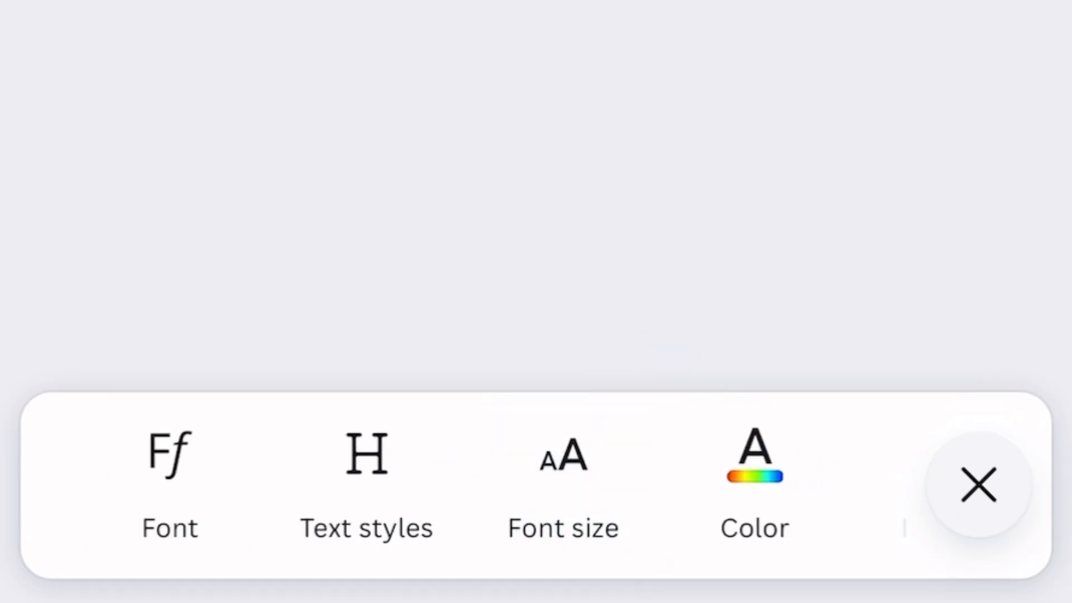
pyautogui.click(563, 479)
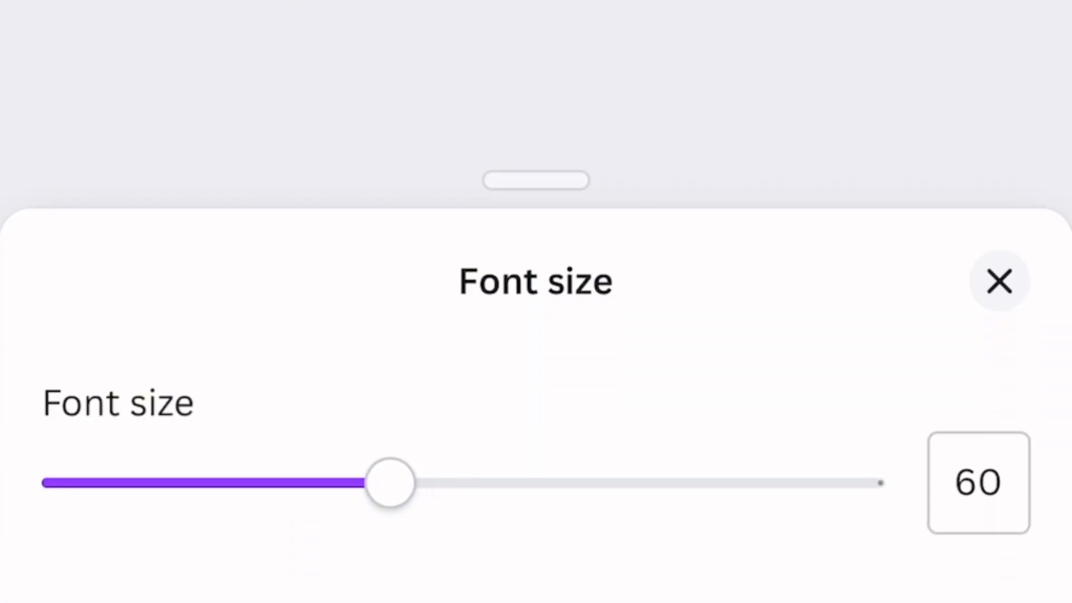
pyautogui.click(998, 281)
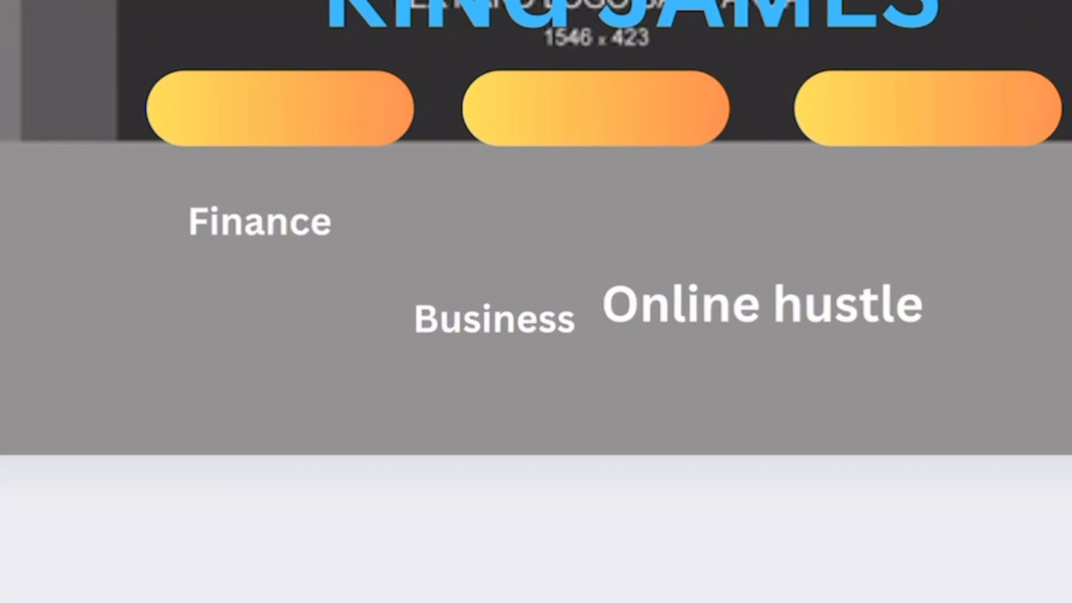
# Place the bold 'Online hustle' label onto the middle orange pill.
pyautogui.click(593, 108)
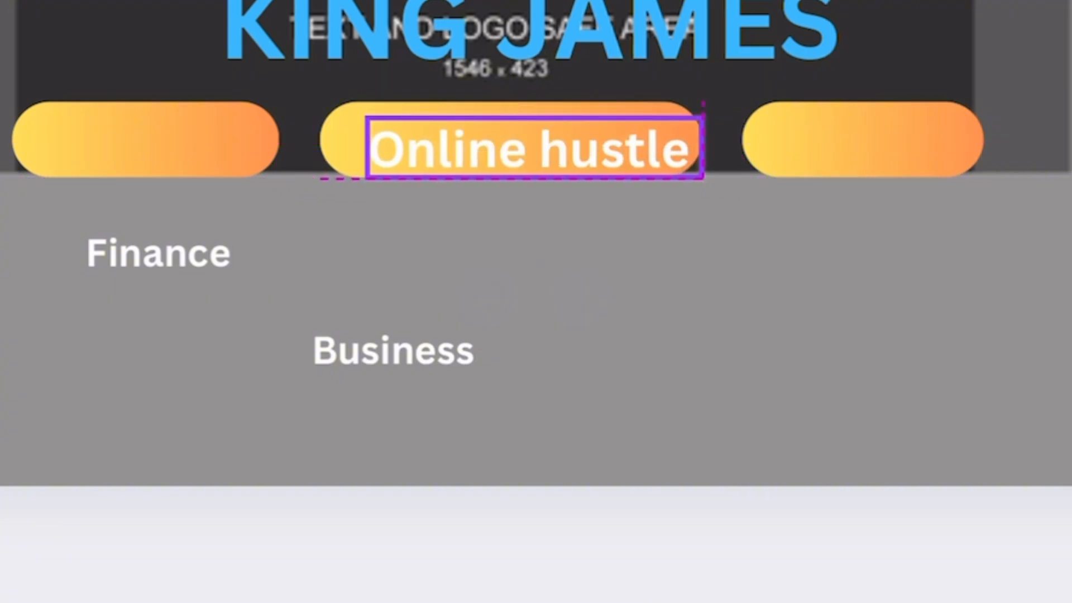
pyautogui.click(534, 147)
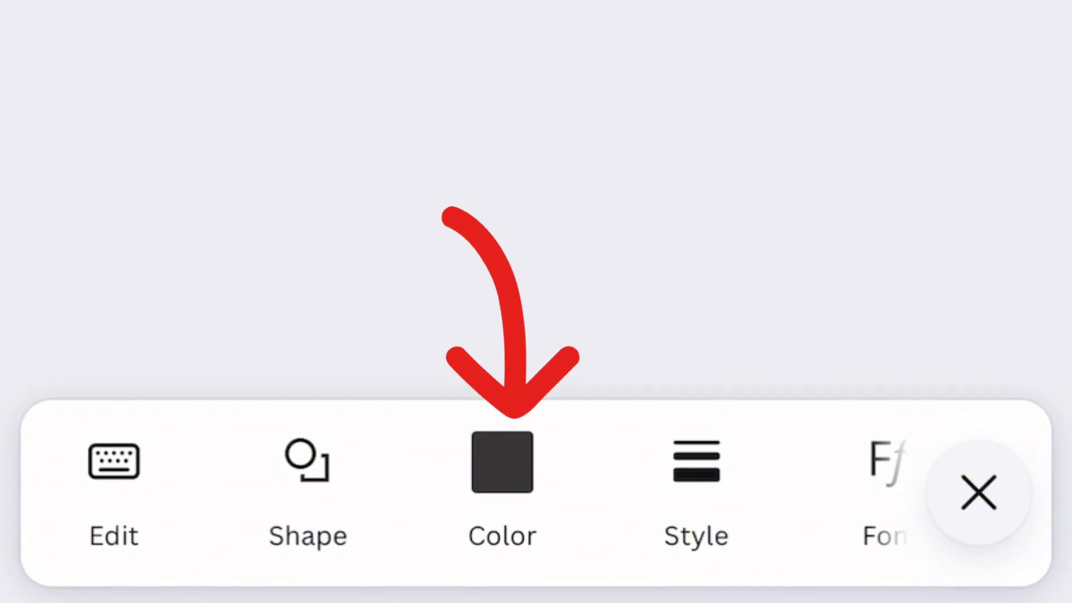
# Colour the rounded pill above the KING JAMES title red as the Subscribe button.
pyautogui.click(502, 463)
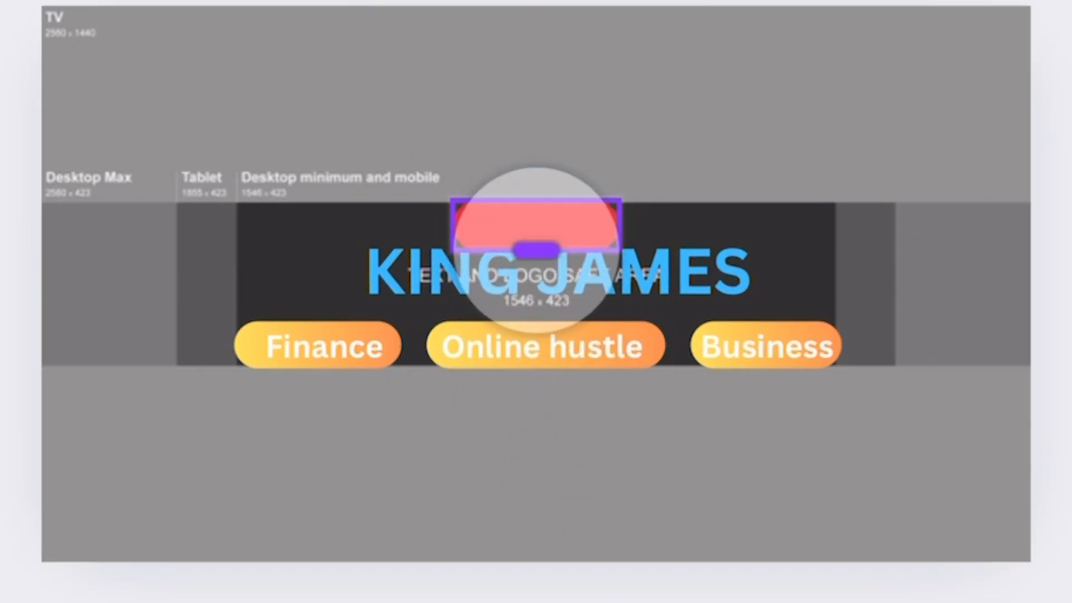
pyautogui.click(535, 270)
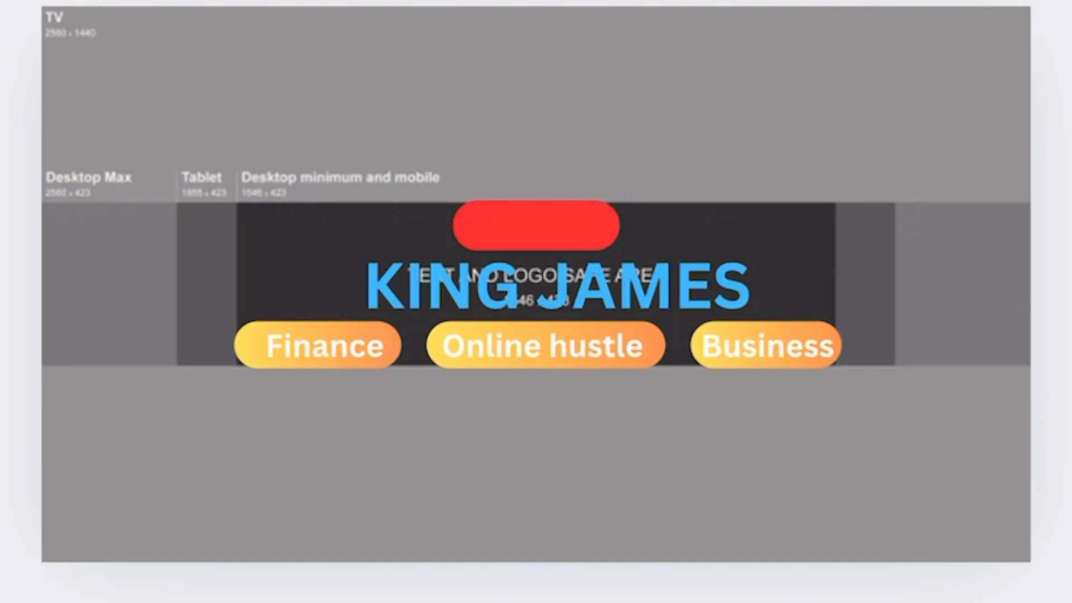
pyautogui.click(529, 225)
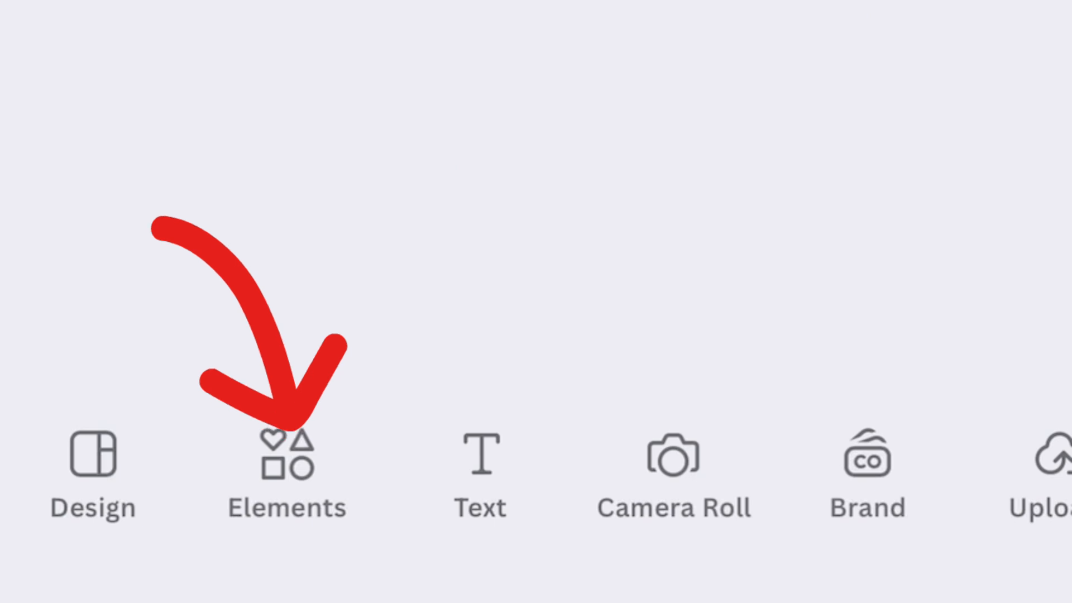
# Find a gold border ornament in Elements and flip copies to frame all four corners.
pyautogui.click(286, 455)
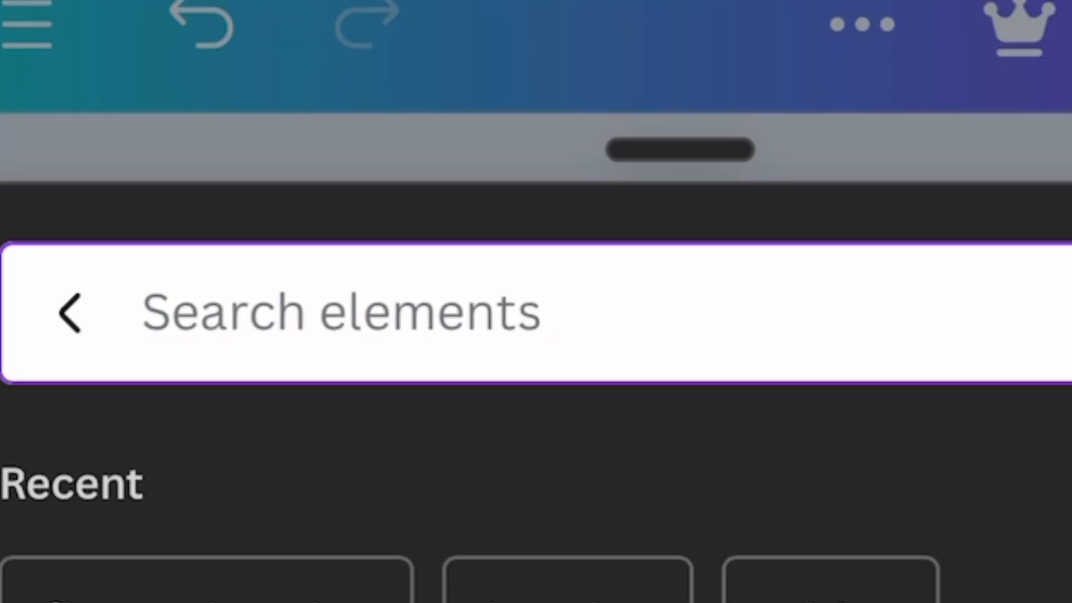
pyautogui.write('Bor')
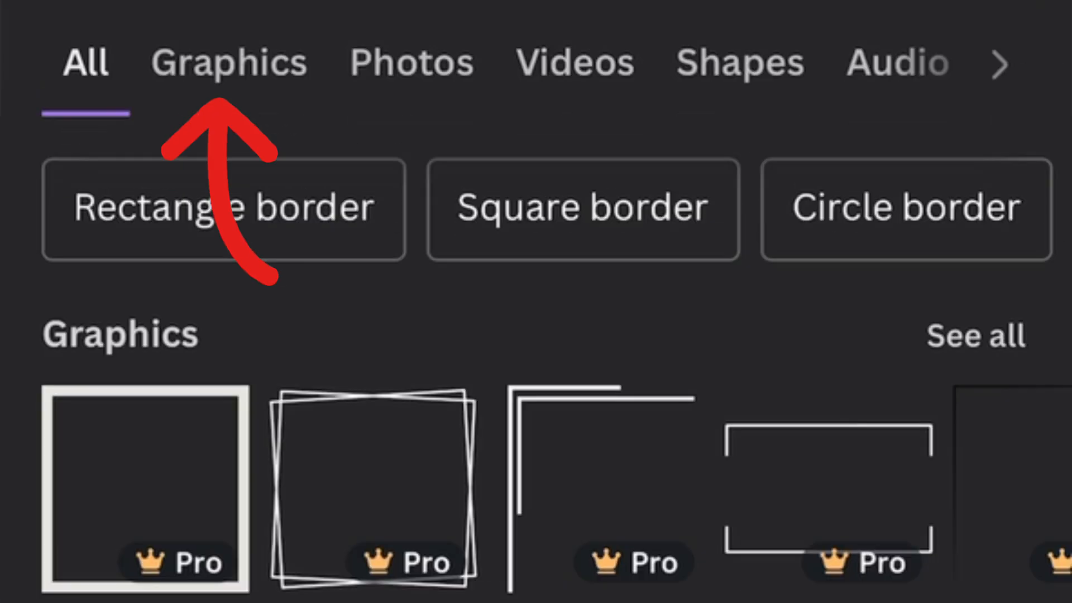
pyautogui.scroll(-3)
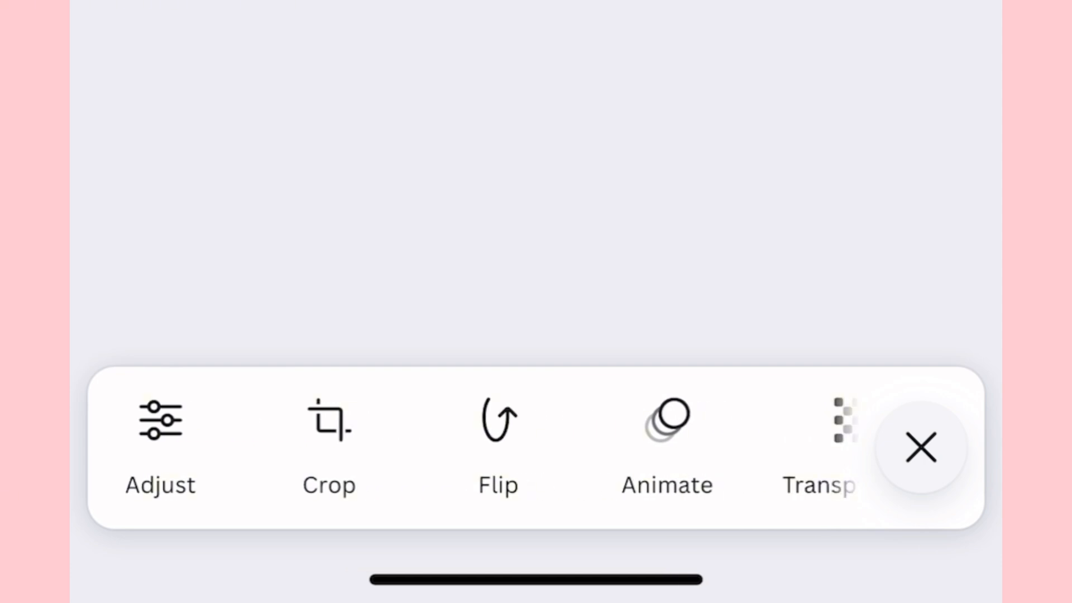
pyautogui.click(497, 444)
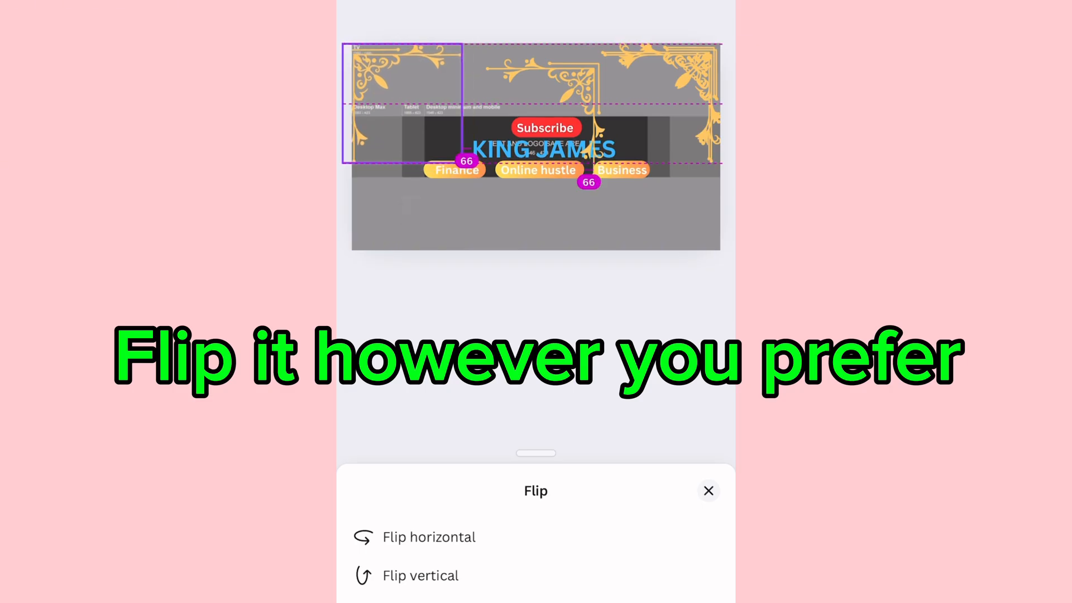
pyautogui.click(422, 575)
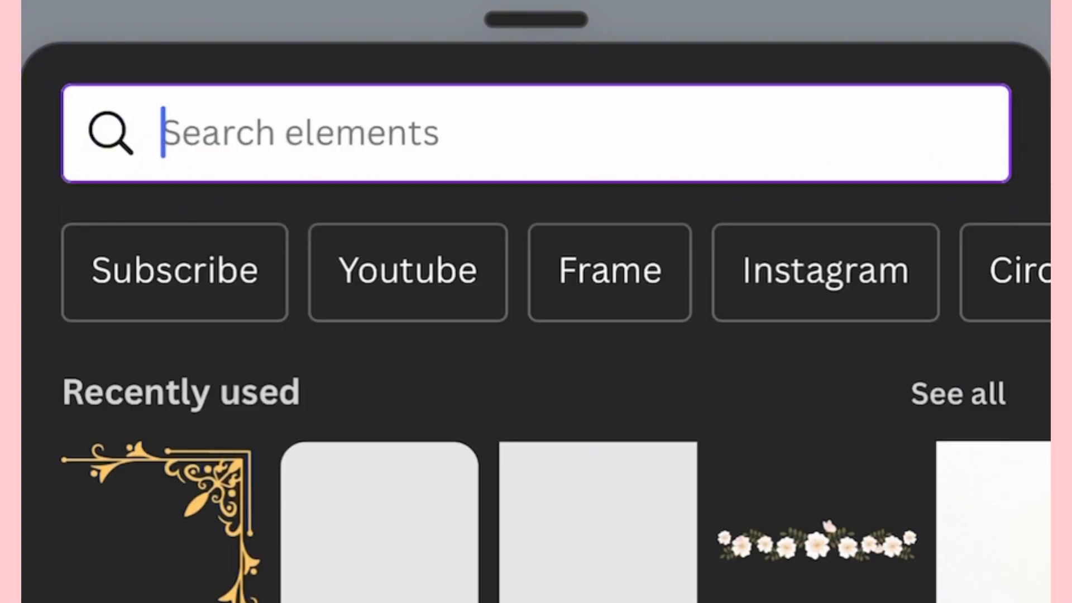
# Search 'flower border' in Elements and add the white flower garland to the banner.
pyautogui.write('Flo')
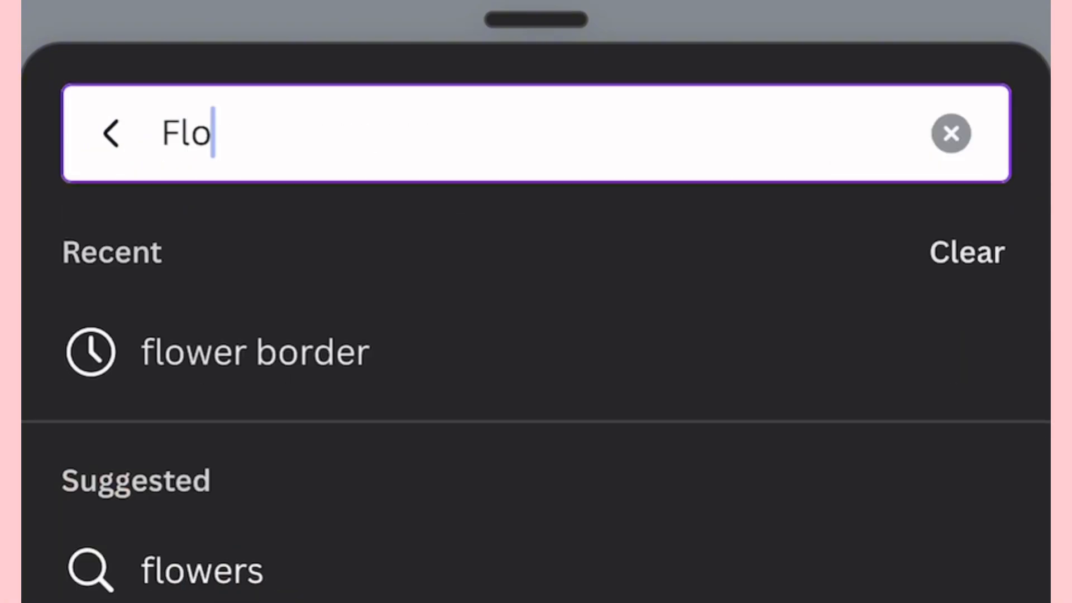
pyautogui.write('wer')
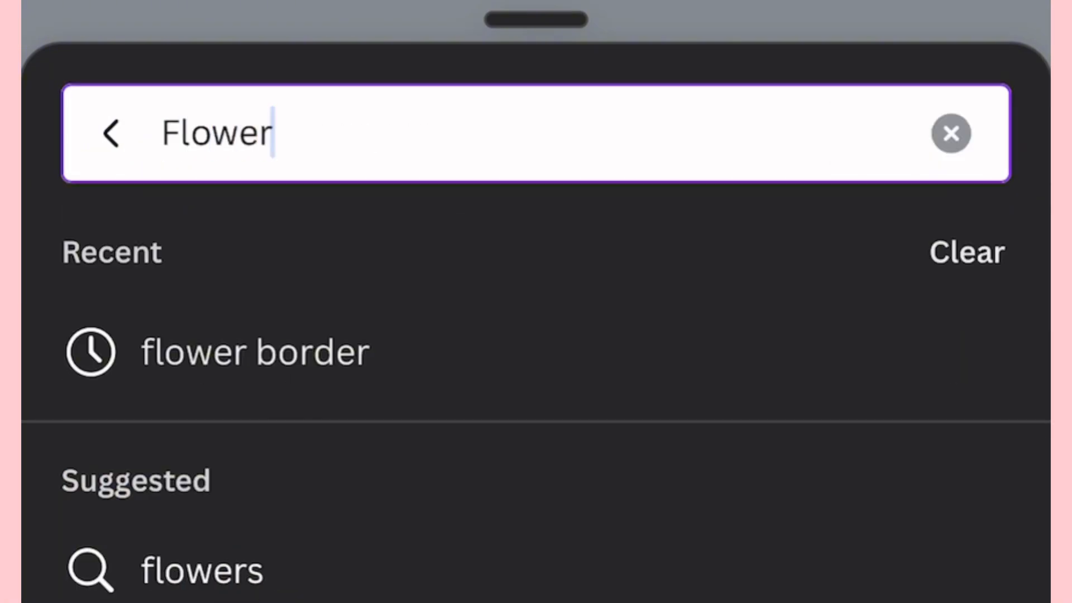
pyautogui.click(253, 352)
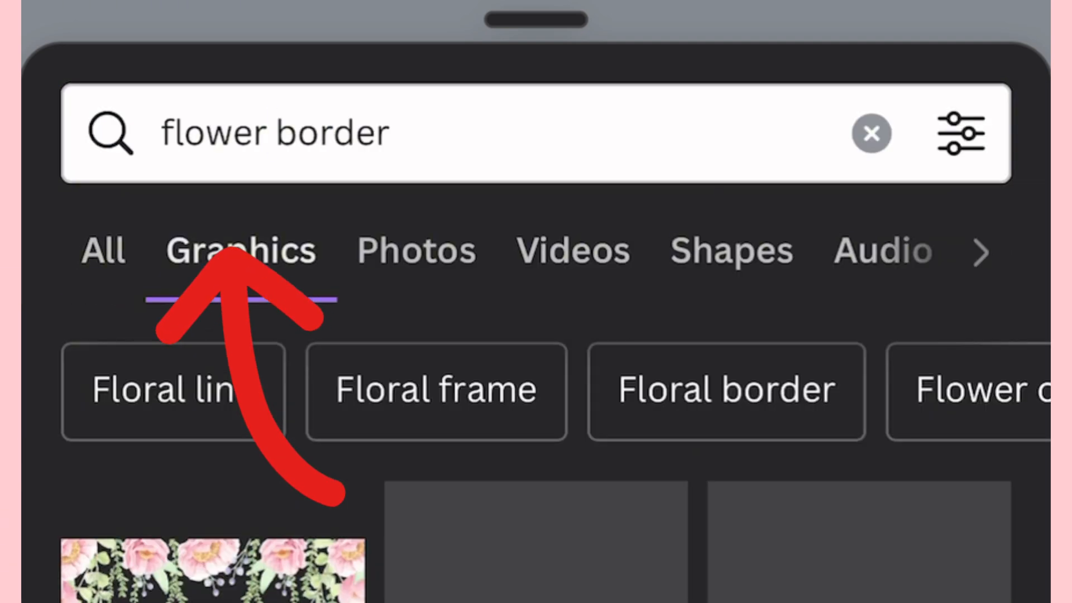
pyautogui.scroll(-3)
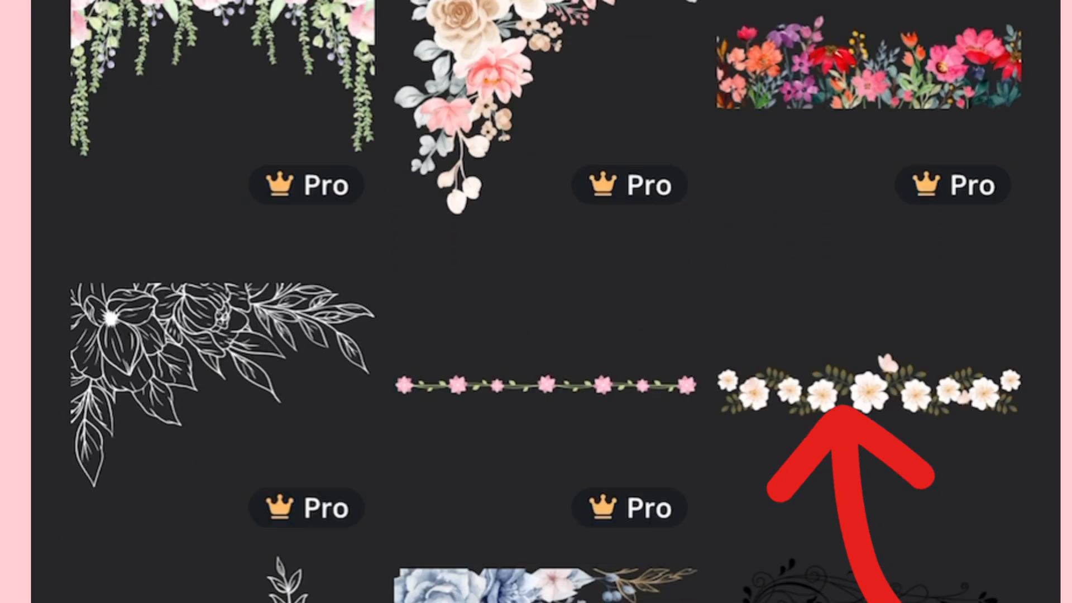
pyautogui.click(865, 386)
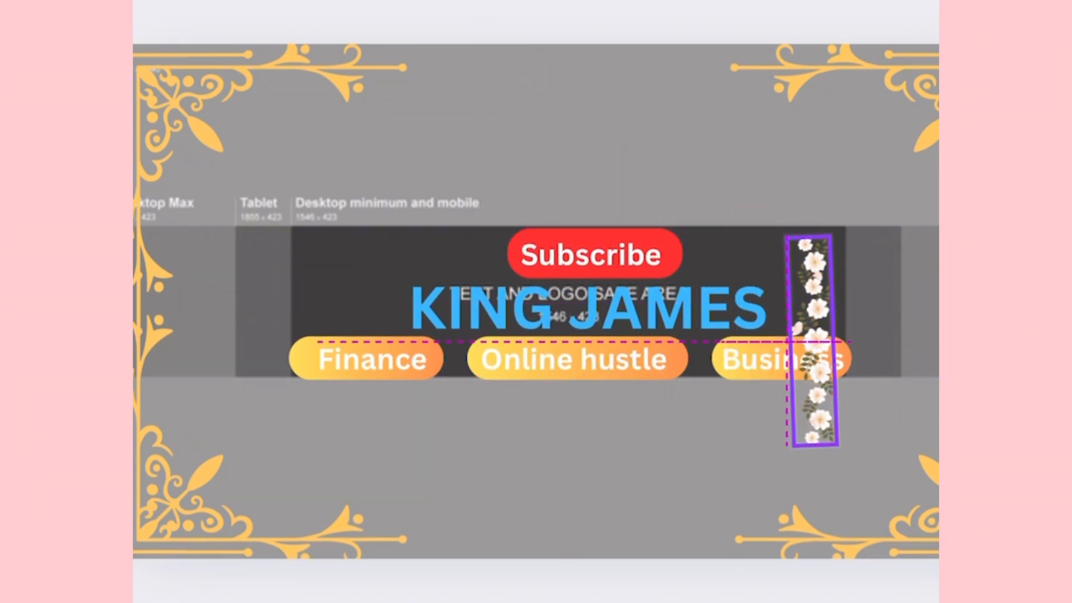
# Stand garland copies upright at both ends of the safe area at transparency 100.
pyautogui.click(811, 339)
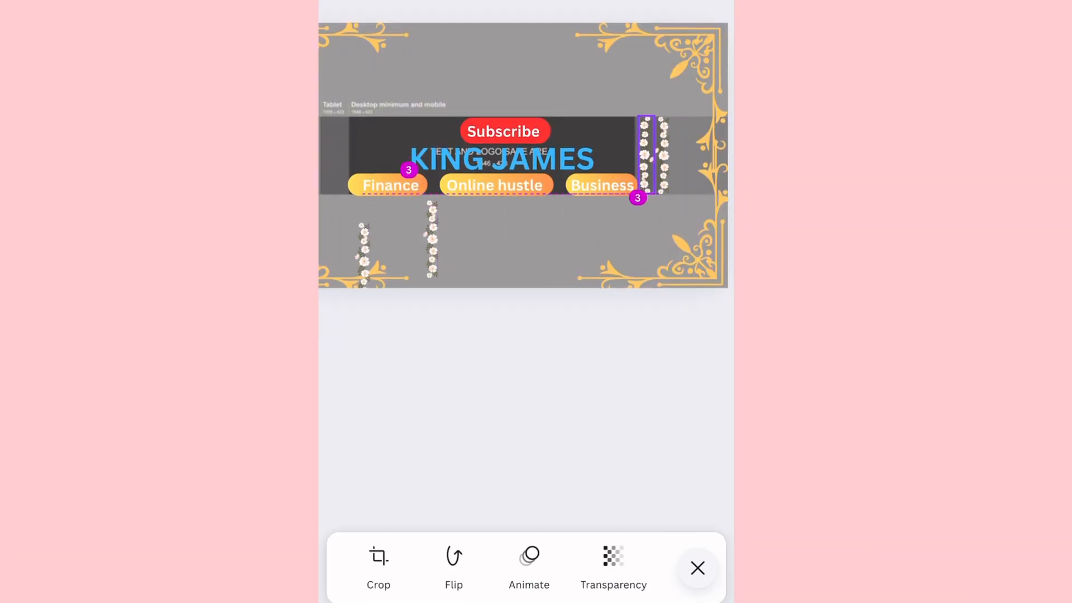
pyautogui.click(697, 567)
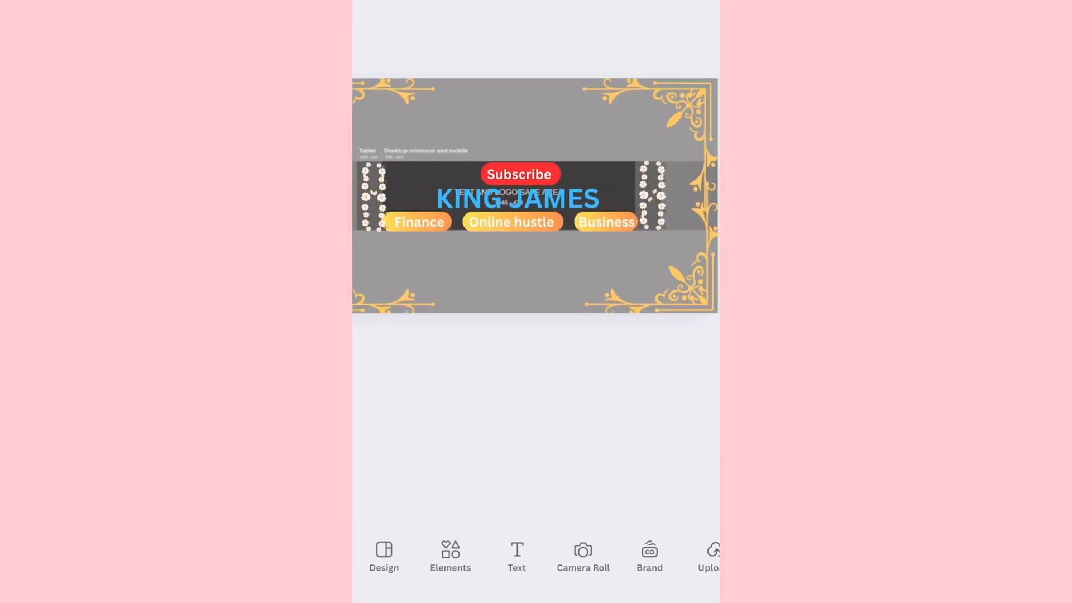
pyautogui.click(512, 199)
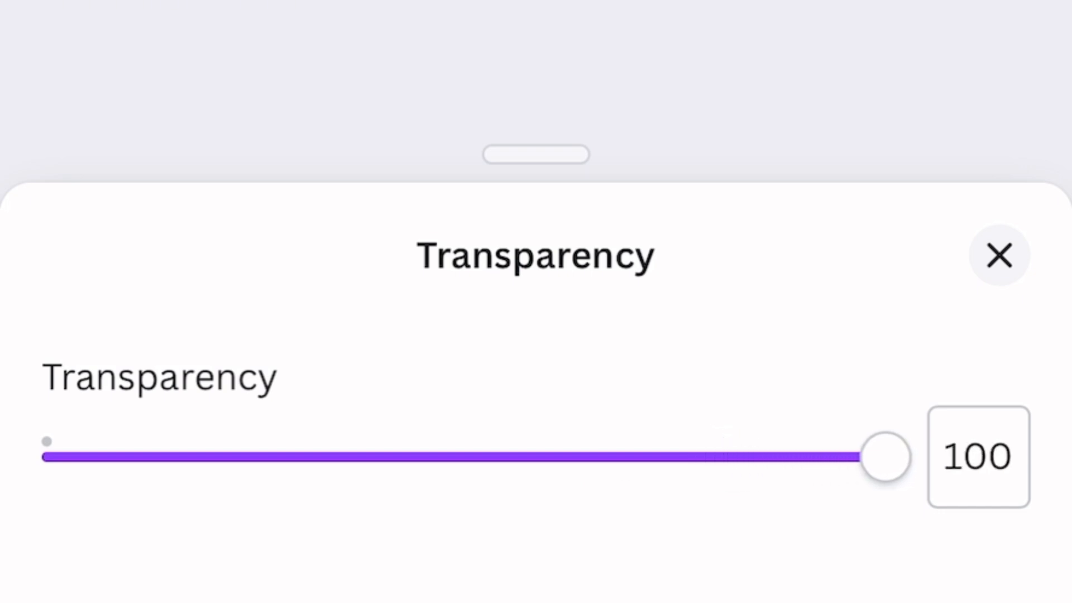
# Download the finished KING JAMES banner from the top bar.
pyautogui.click(999, 255)
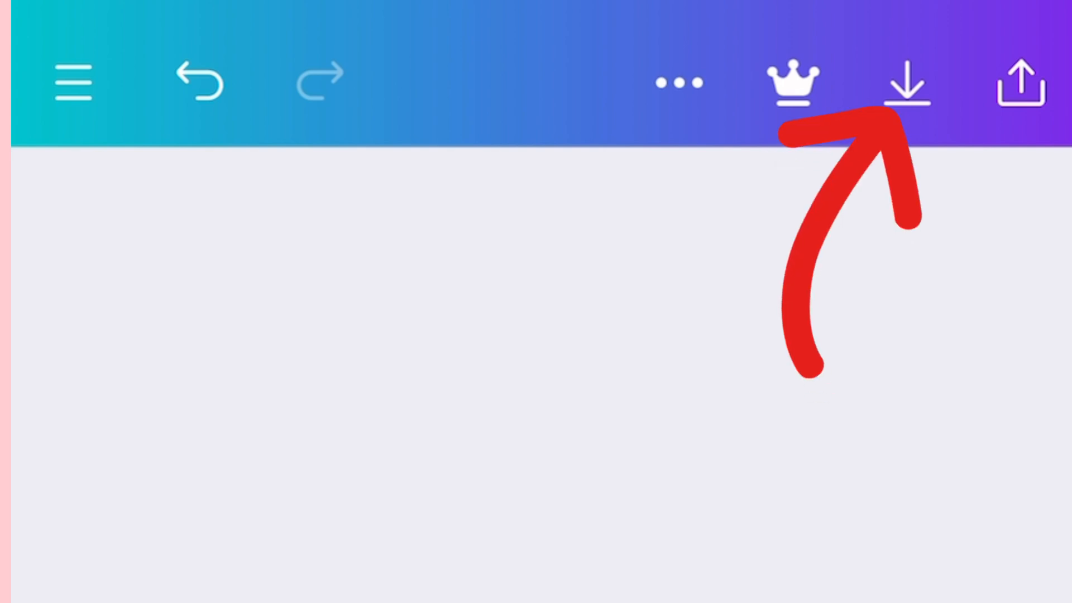
pyautogui.click(907, 81)
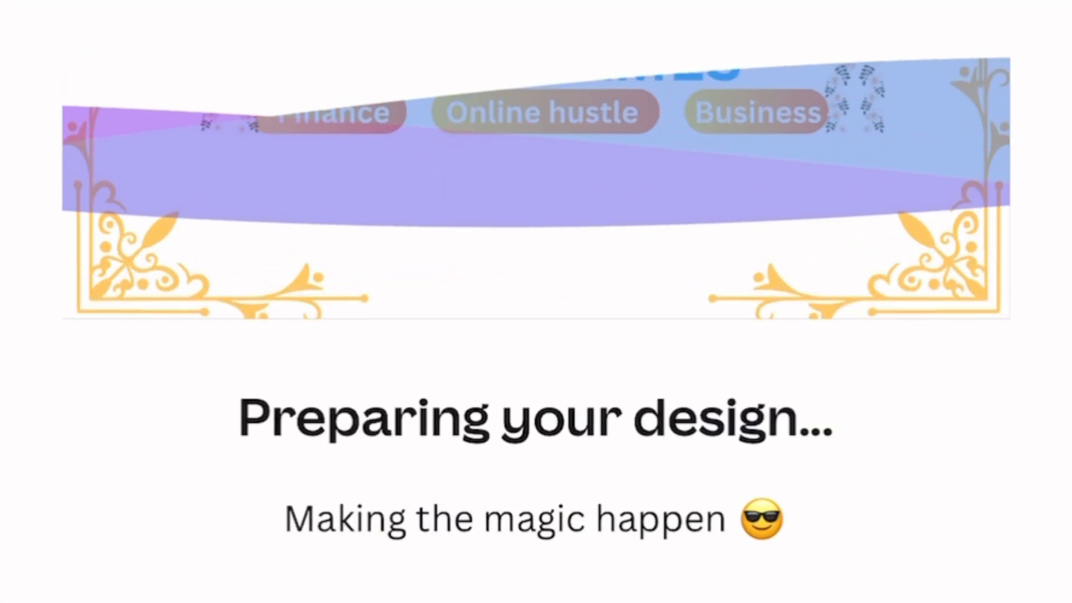